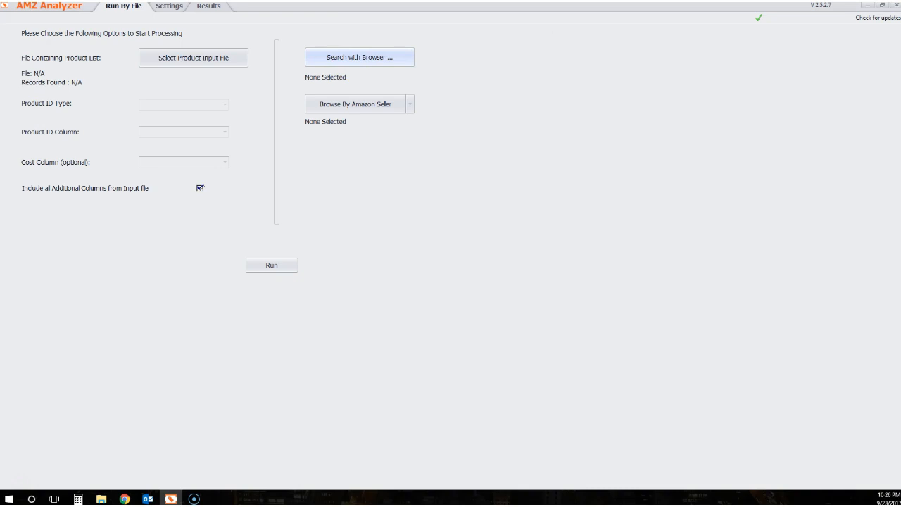
# Launch the embedded Amazon browser and begin entering a search term in Amazon's search box
pyautogui.click(360, 57)
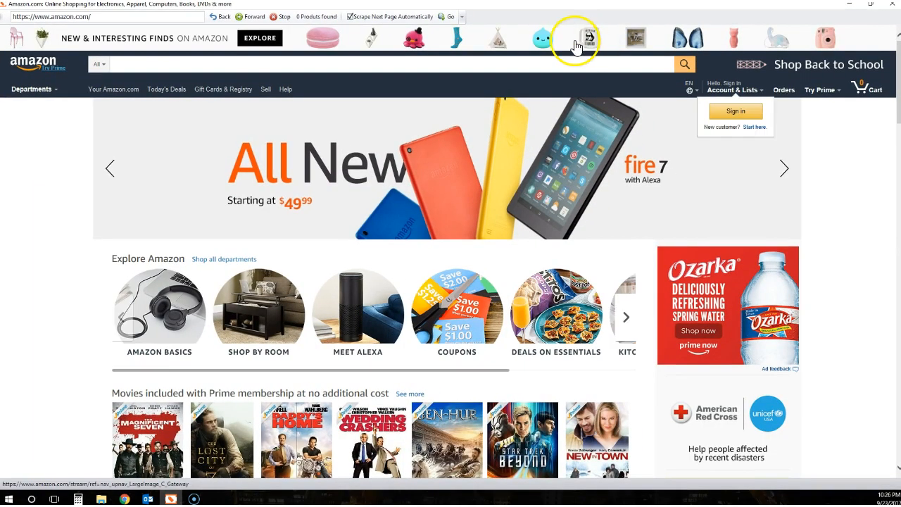
pyautogui.moveTo(159, 71)
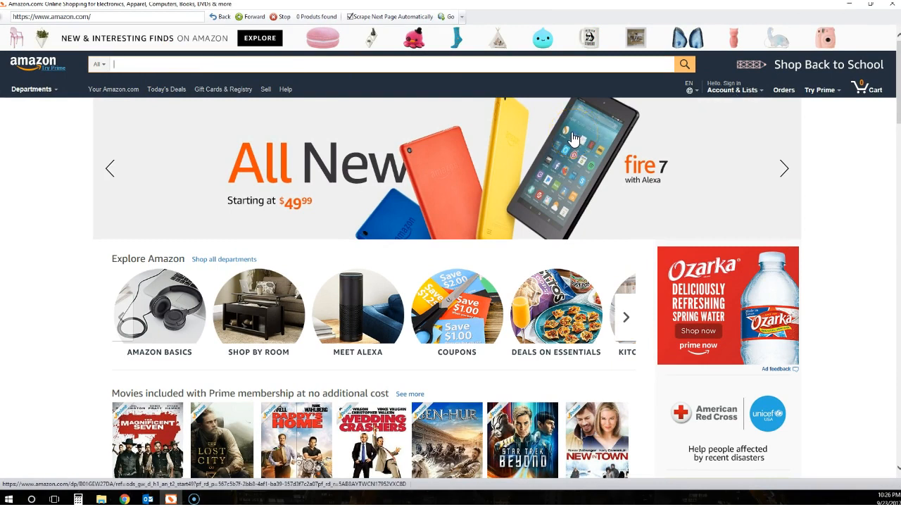
pyautogui.write('ear buds')
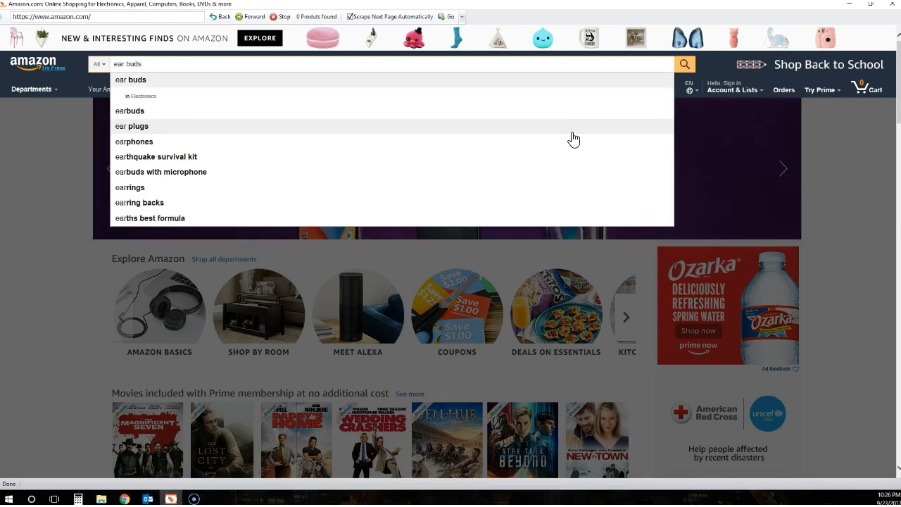
# Search Amazon for 'earthquake survival kit' via the suggestion and browse the 34 resulting products
pyautogui.click(156, 157)
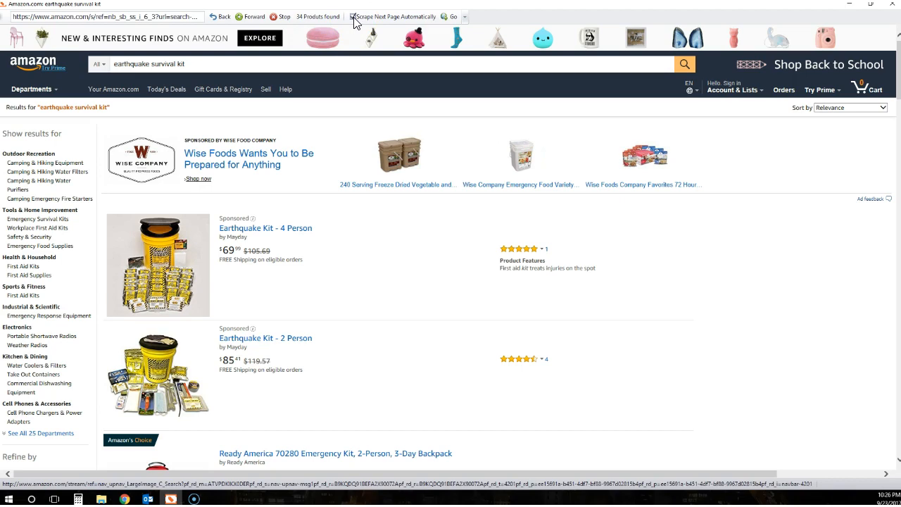
pyautogui.scroll(-3)
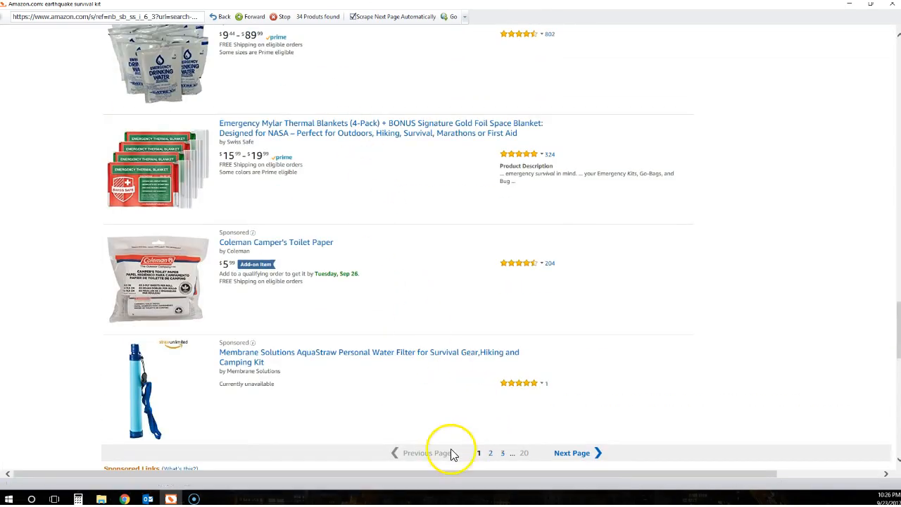
pyautogui.moveTo(497, 392)
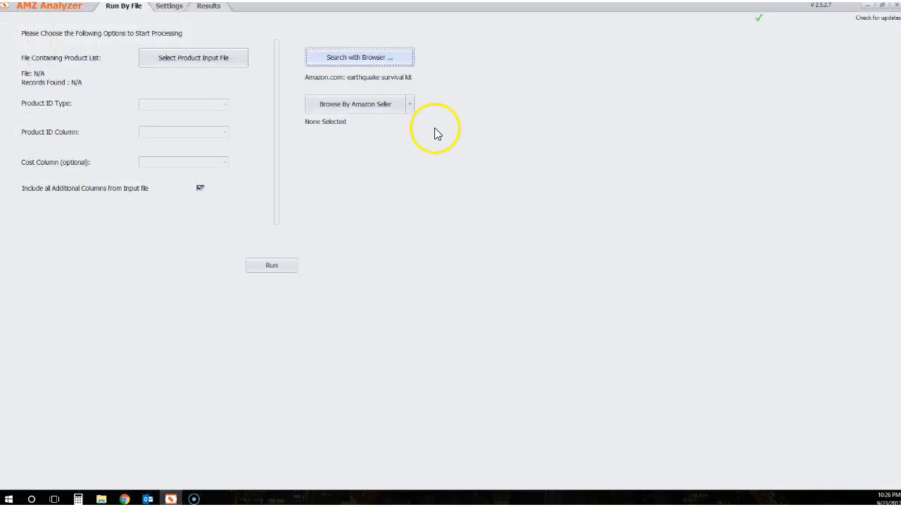
pyautogui.moveTo(352, 86)
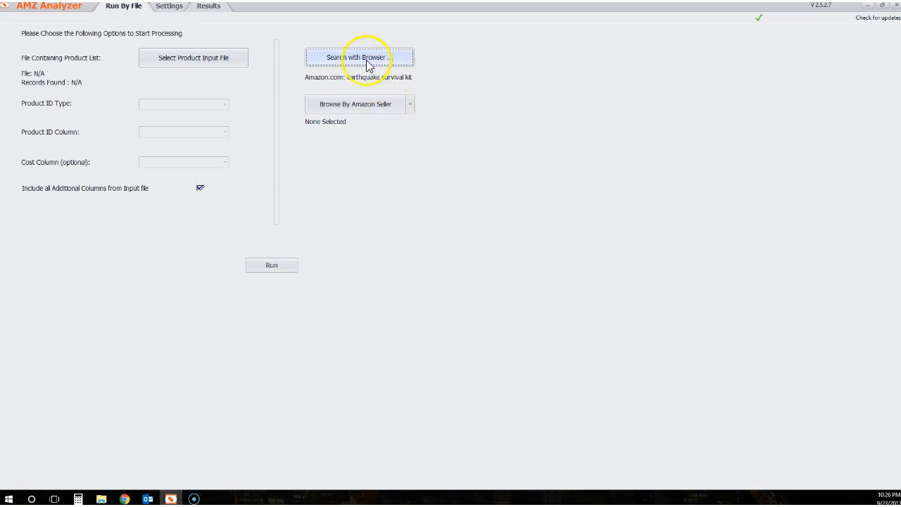
pyautogui.moveTo(429, 127)
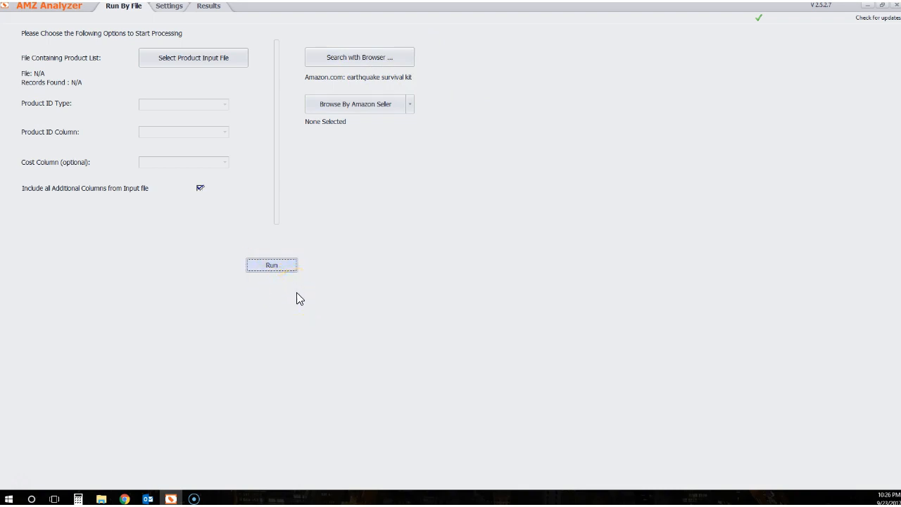
# Run the analysis on the selected search results and switch to the Results grid of analysed products
pyautogui.click(271, 265)
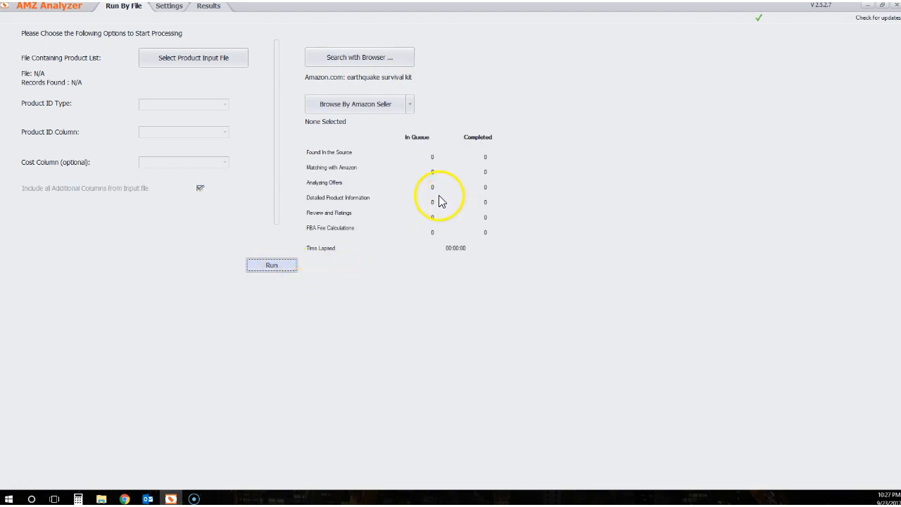
pyautogui.click(271, 265)
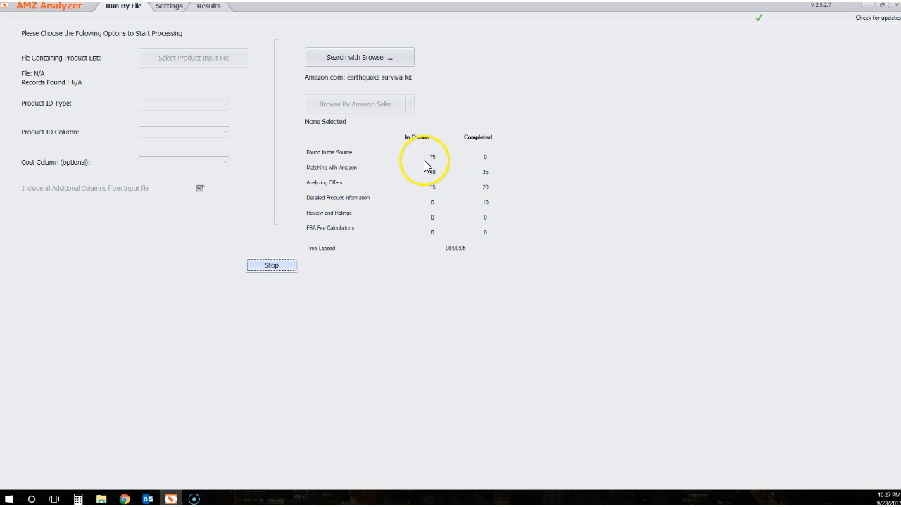
pyautogui.click(208, 6)
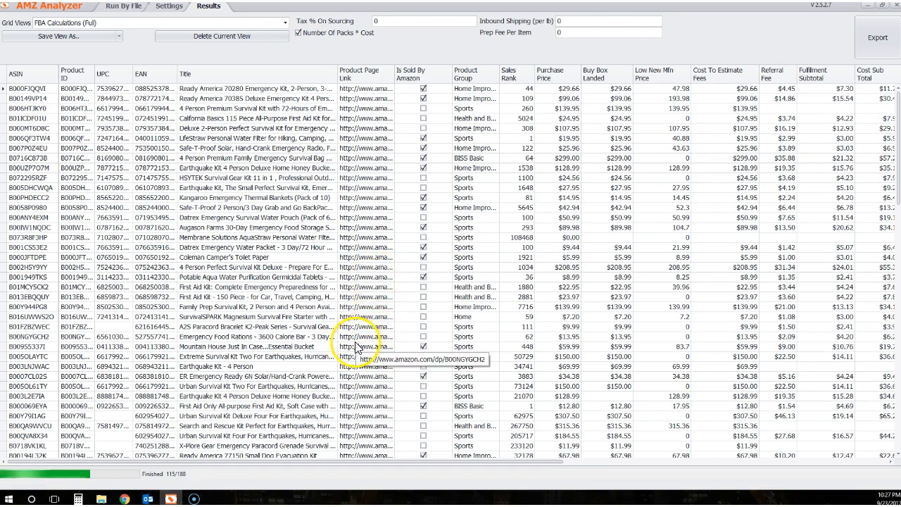
# Scroll through the FBA Calculations (Full) grid to review sales ranks, Buy Box prices and FBA fees
pyautogui.scroll(-3)
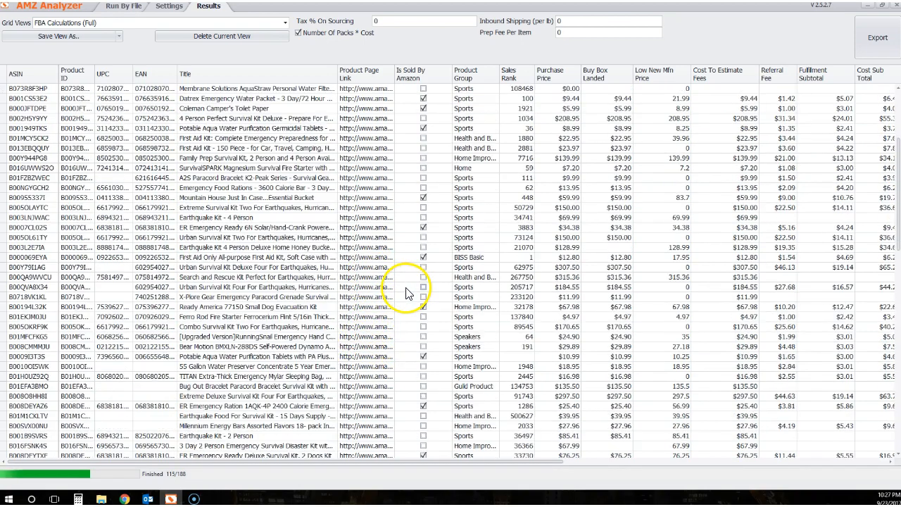
pyautogui.scroll(-3)
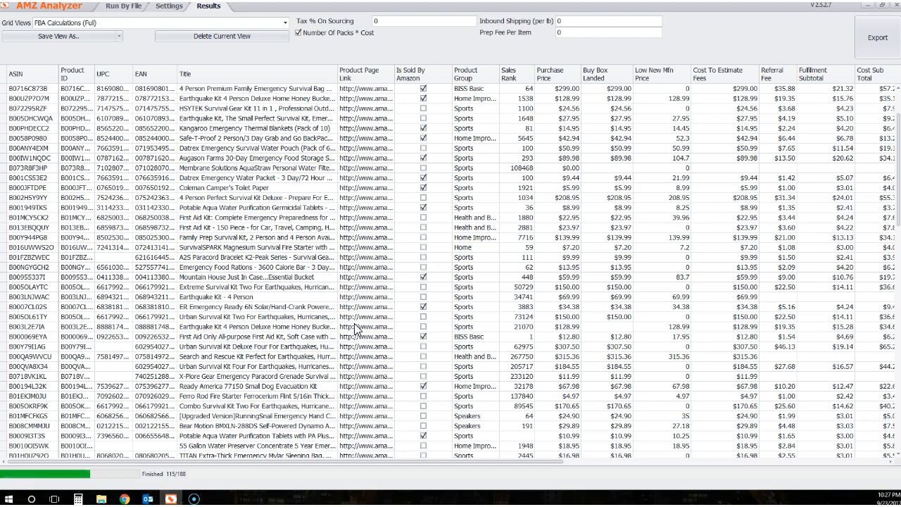
pyautogui.moveTo(367, 326)
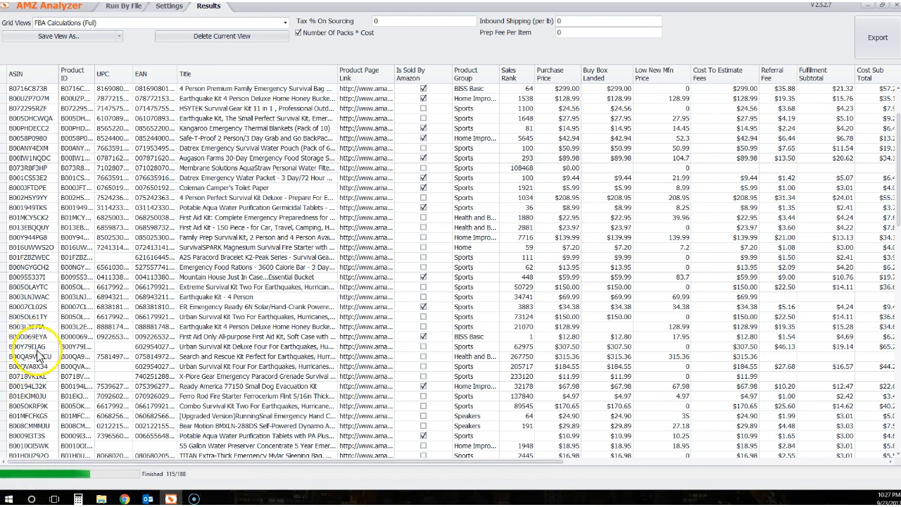
pyautogui.scroll(-3)
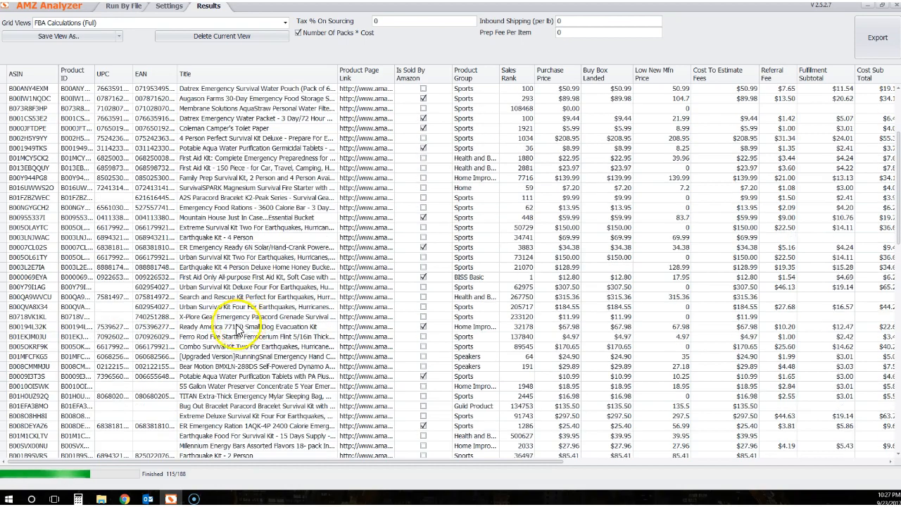
pyautogui.scroll(-3)
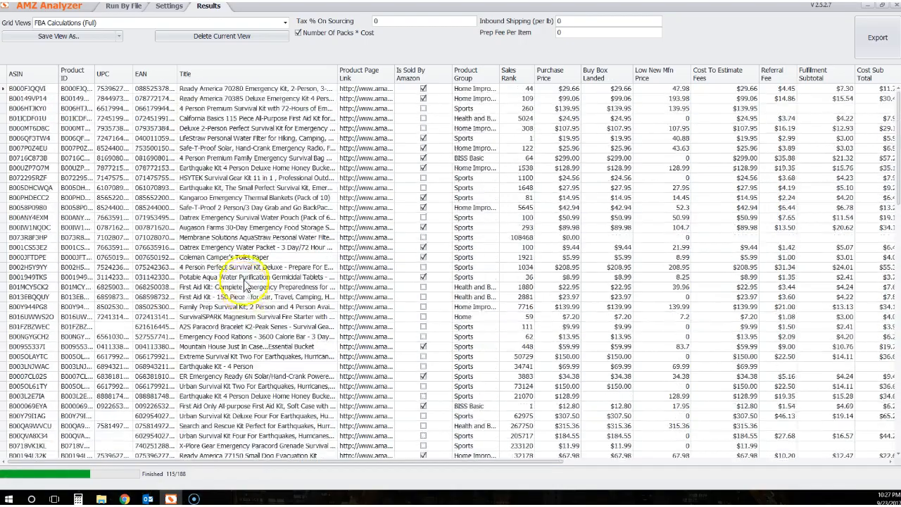
pyautogui.hscroll(3)
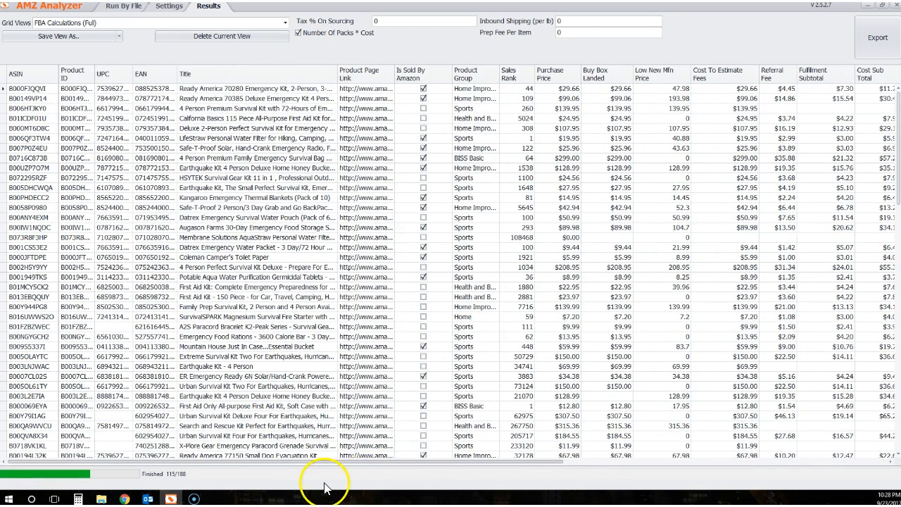
pyautogui.moveTo(299, 162)
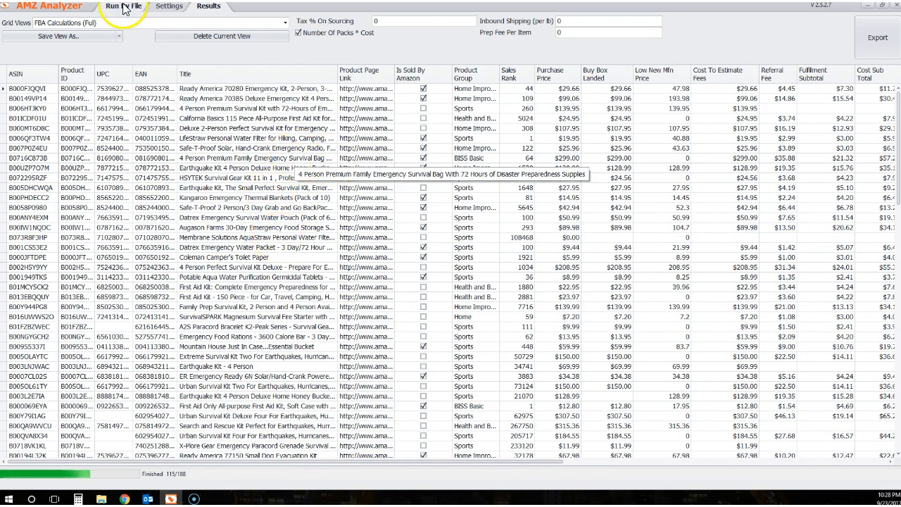
pyautogui.click(124, 5)
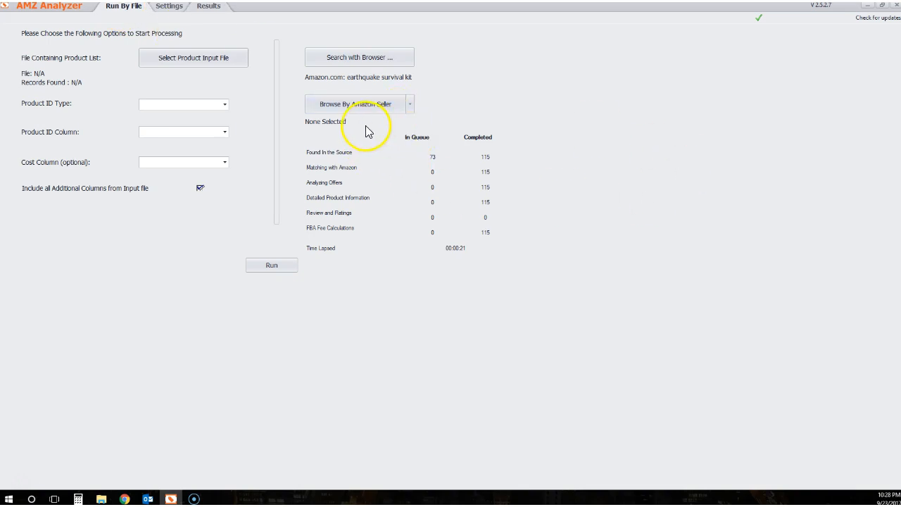
pyautogui.moveTo(240, 171)
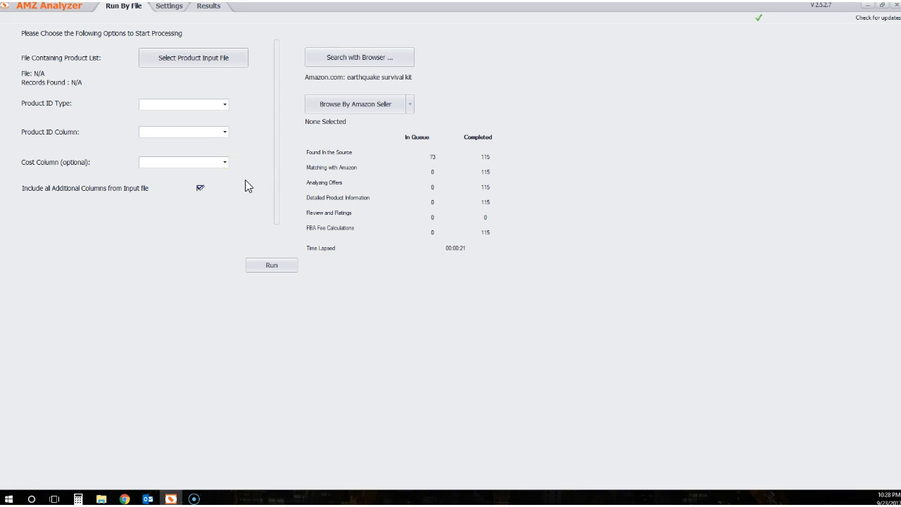
pyautogui.click(247, 184)
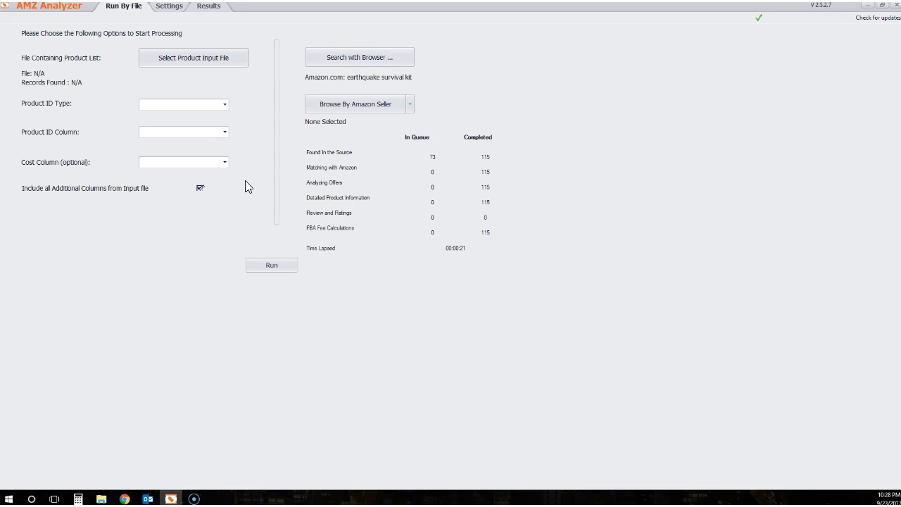
pyautogui.moveTo(248, 182)
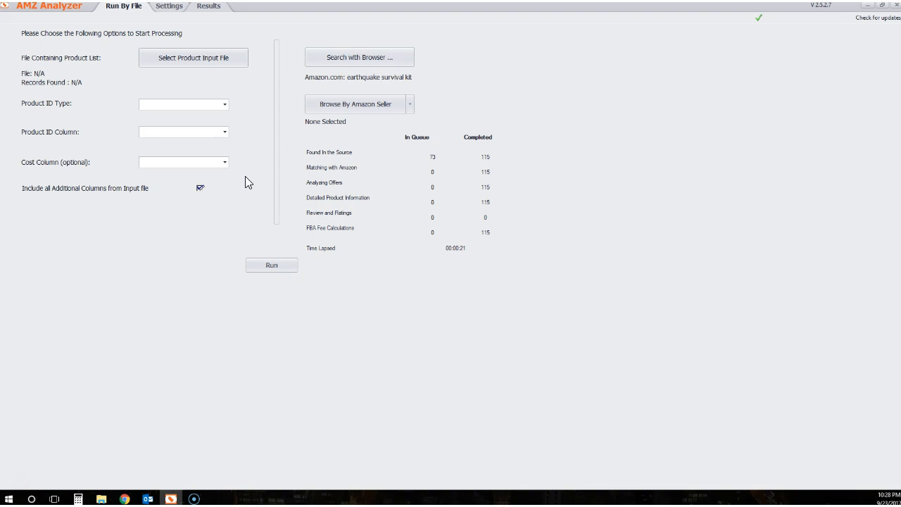
pyautogui.click(209, 5)
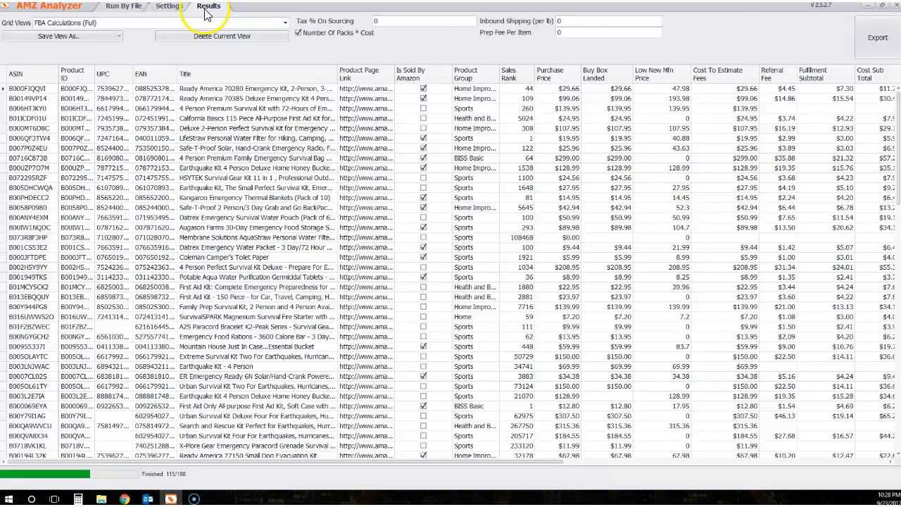